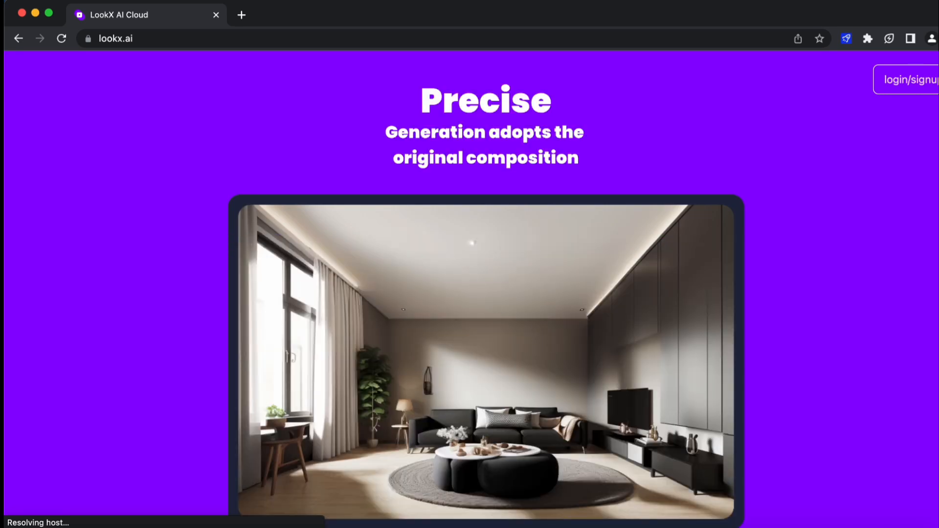
Step: Enter the Creations Plaza gallery and browse the Top Choice community renders
left_click(907, 79)
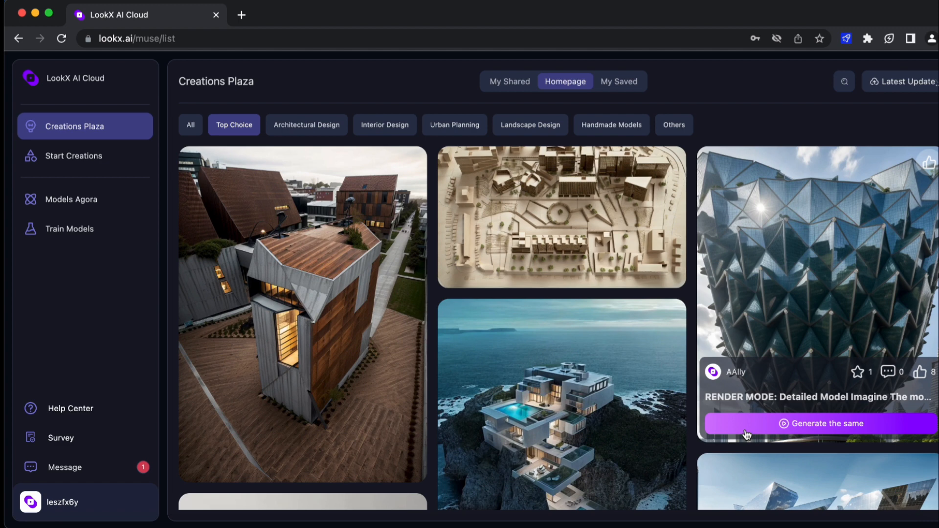
scroll("down", 3)
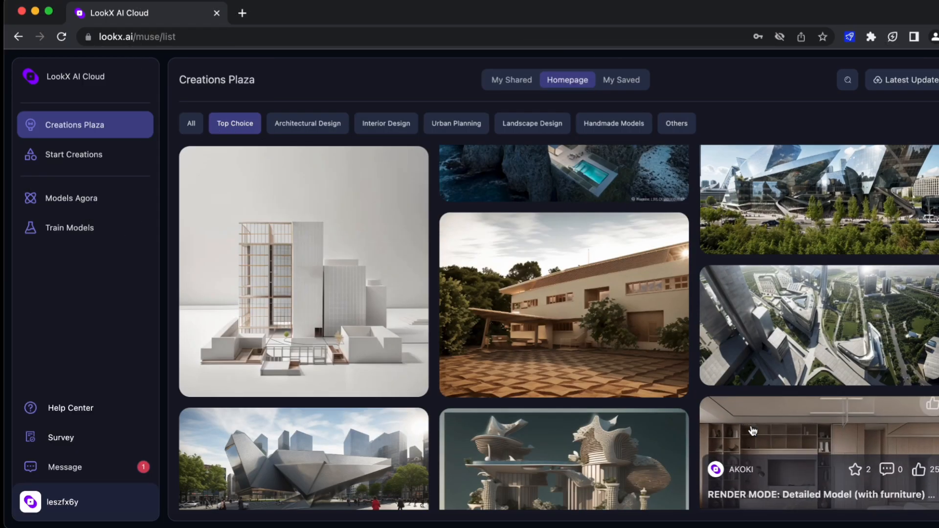
scroll("down", 3)
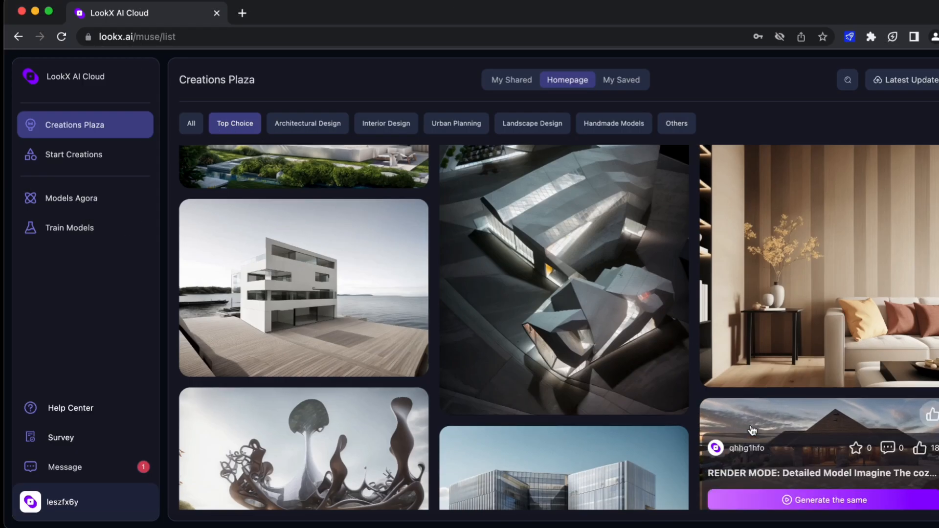
Step: Filter Creations Plaza to Architectural Design creations and browse them
left_click(307, 123)
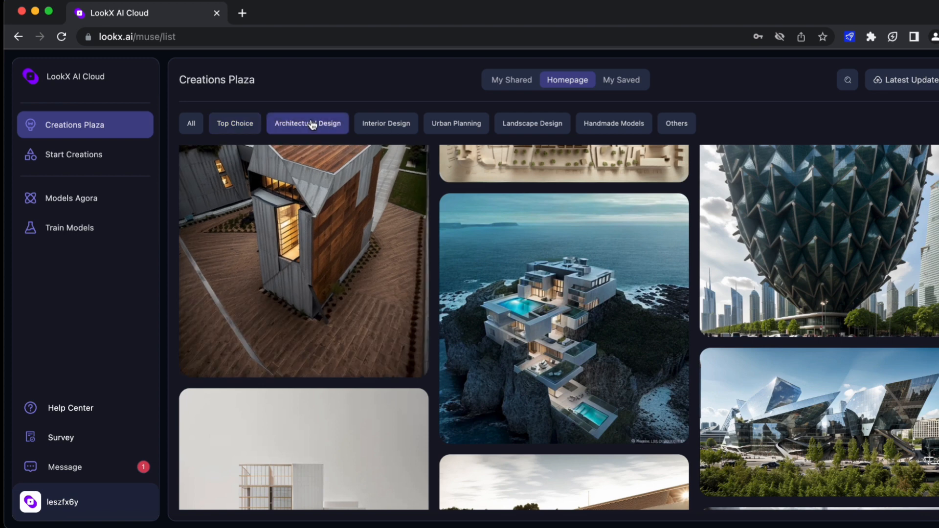
left_click(307, 123)
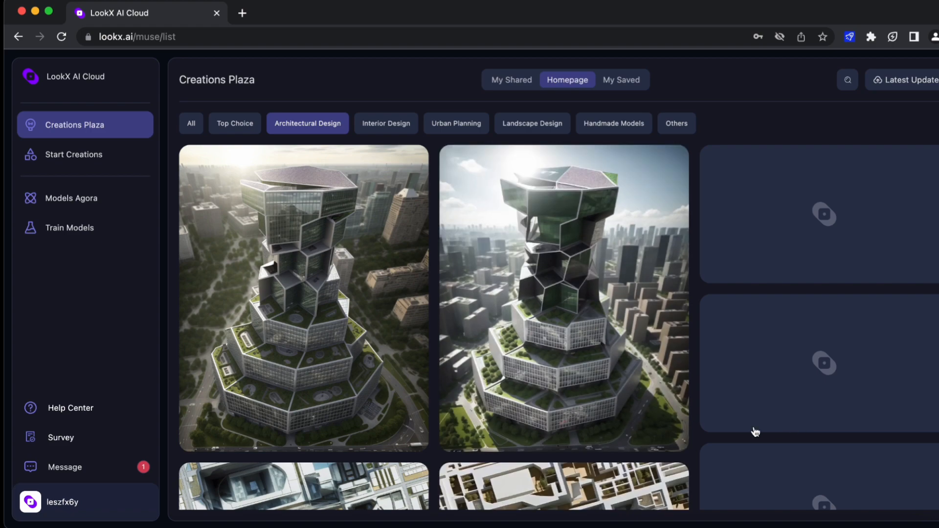
scroll("down", 3)
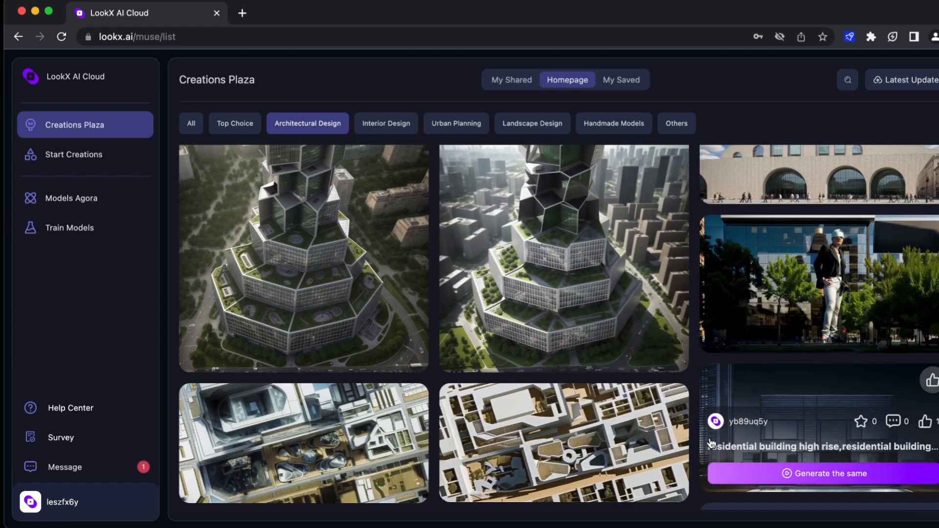
scroll("down", 3)
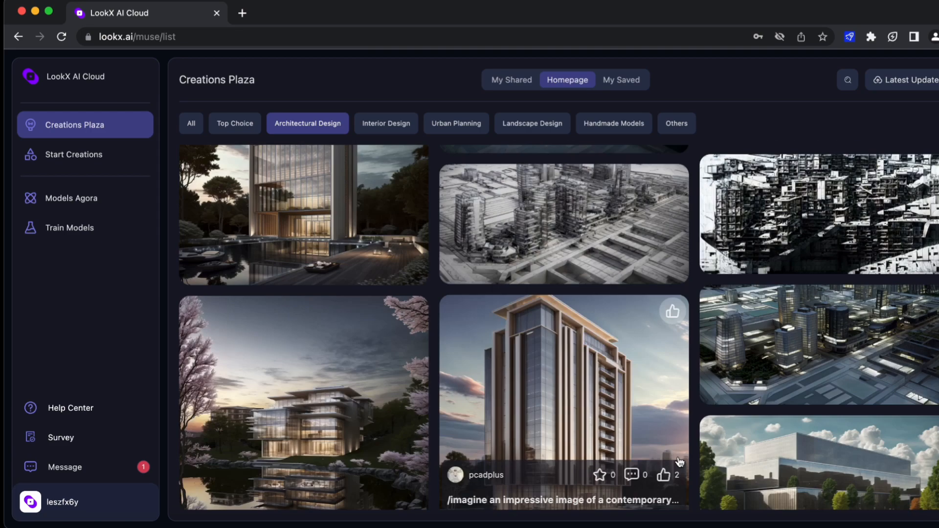
scroll("down", 3)
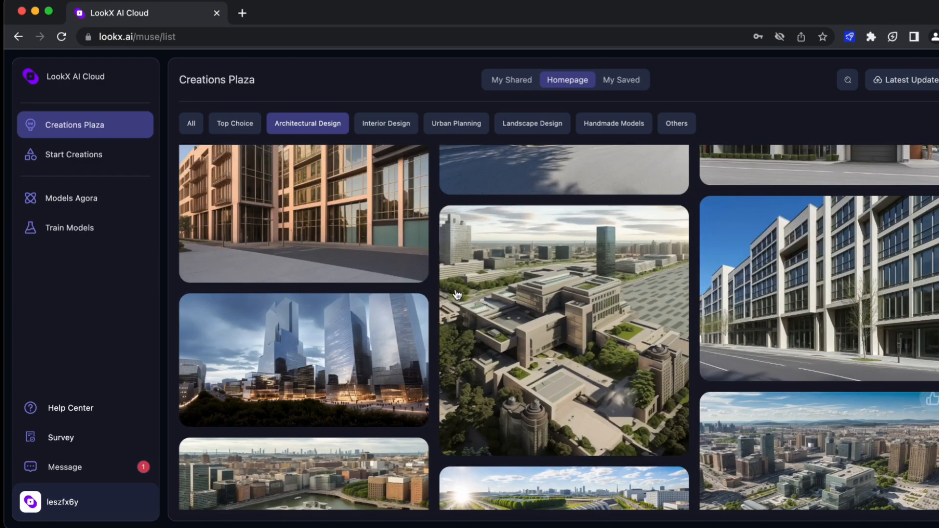
Step: Browse the Interior Design filter, then start a new creation in render mode
left_click(385, 123)
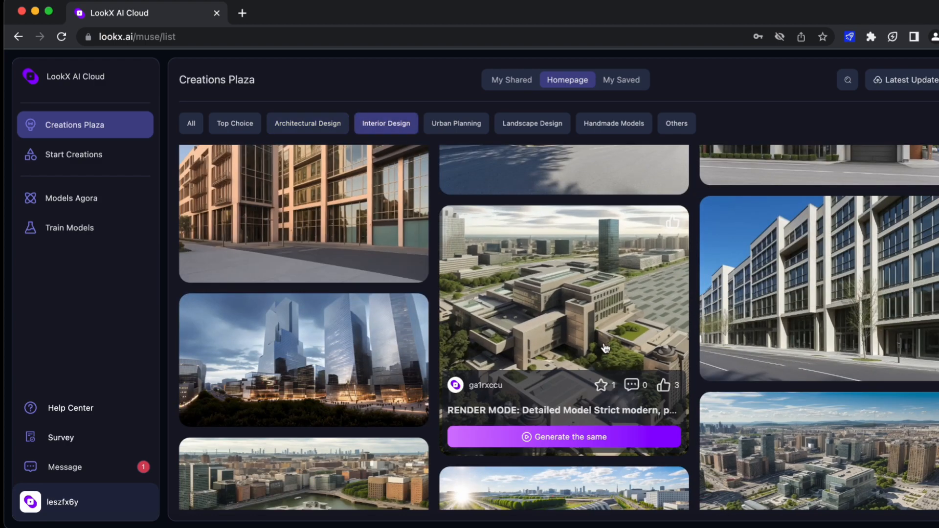
scroll("down", 3)
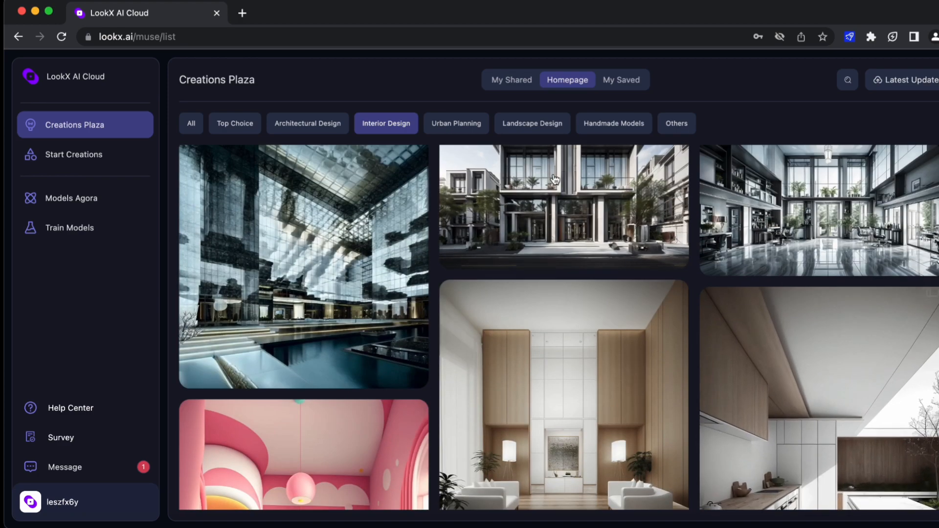
left_click(531, 123)
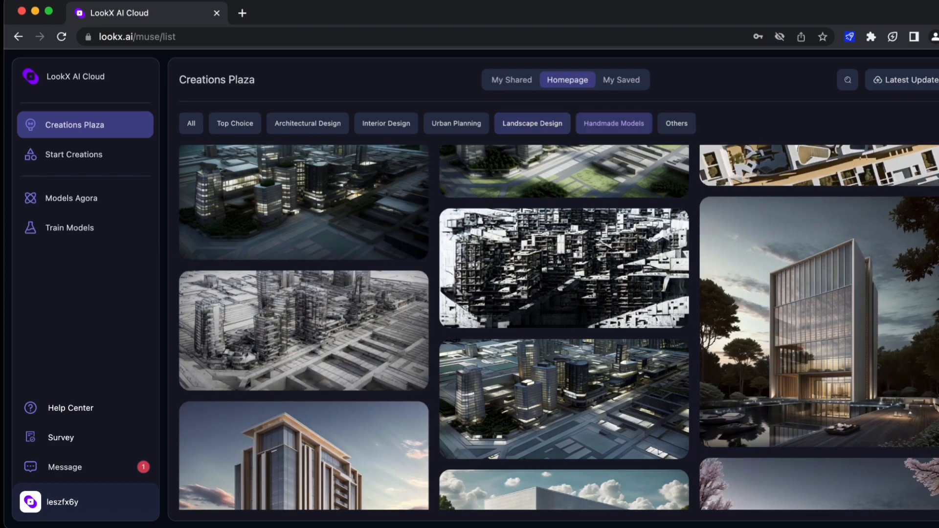
left_click(74, 155)
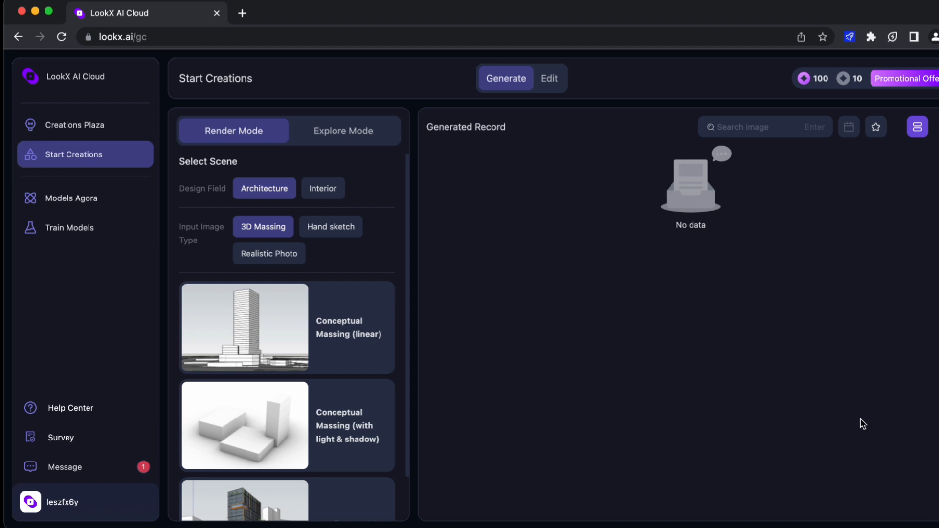
Step: Pick the linear conceptual massing scene, switch input to Hand sketch and render type to Creative
left_click(286, 326)
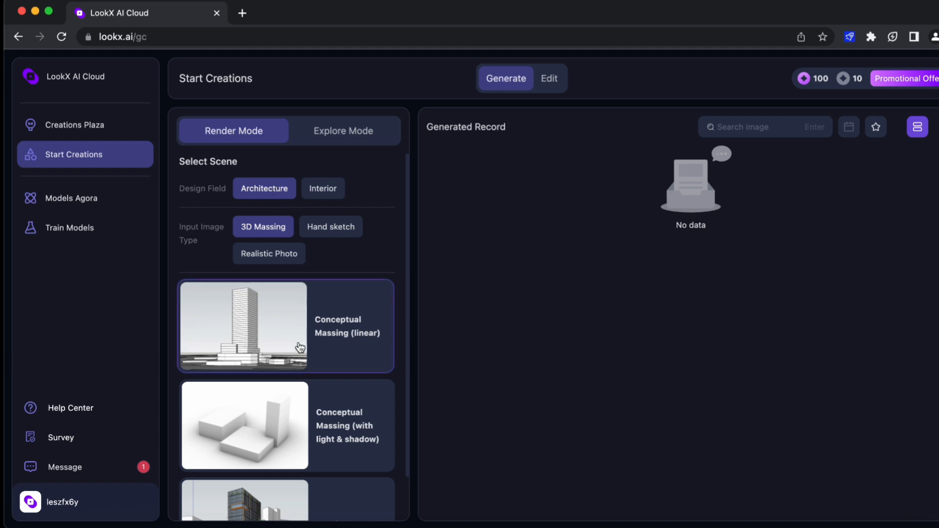
left_click(242, 324)
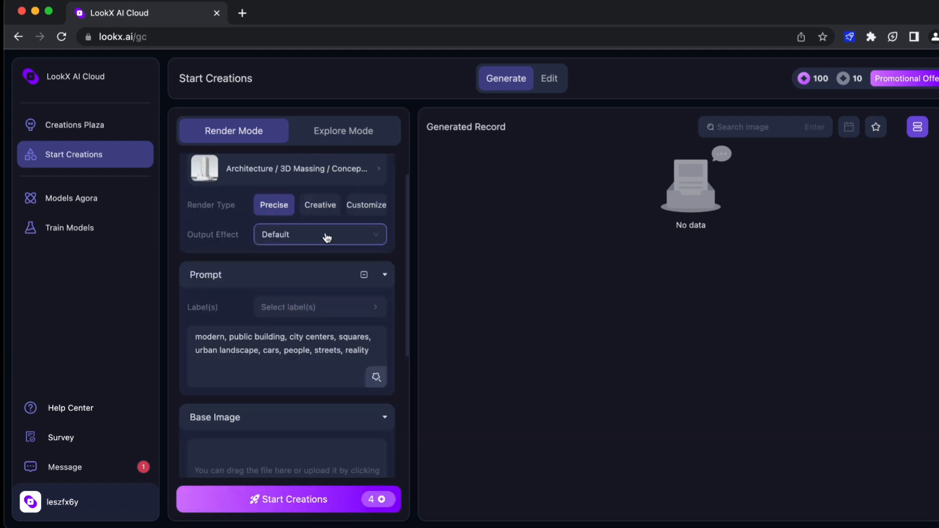
left_click(320, 234)
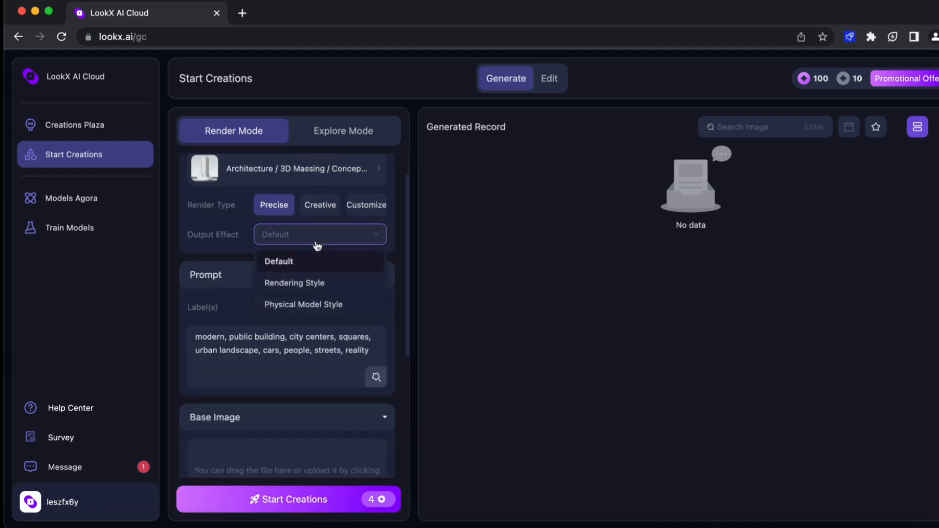
mouse_move(220, 173)
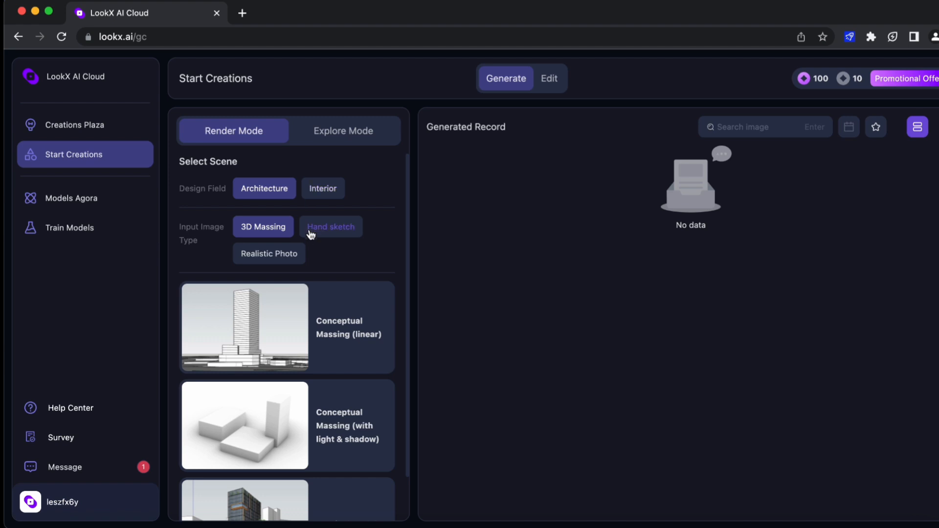
left_click(329, 226)
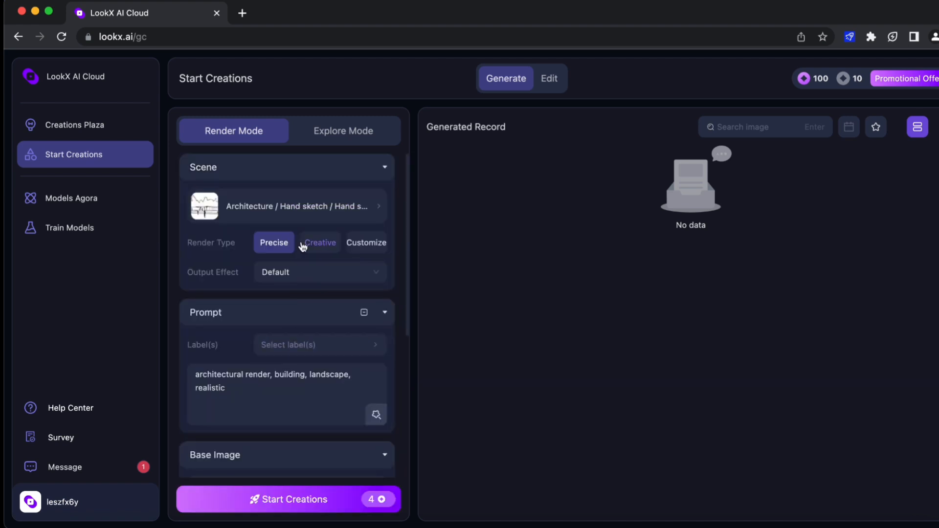
left_click(320, 243)
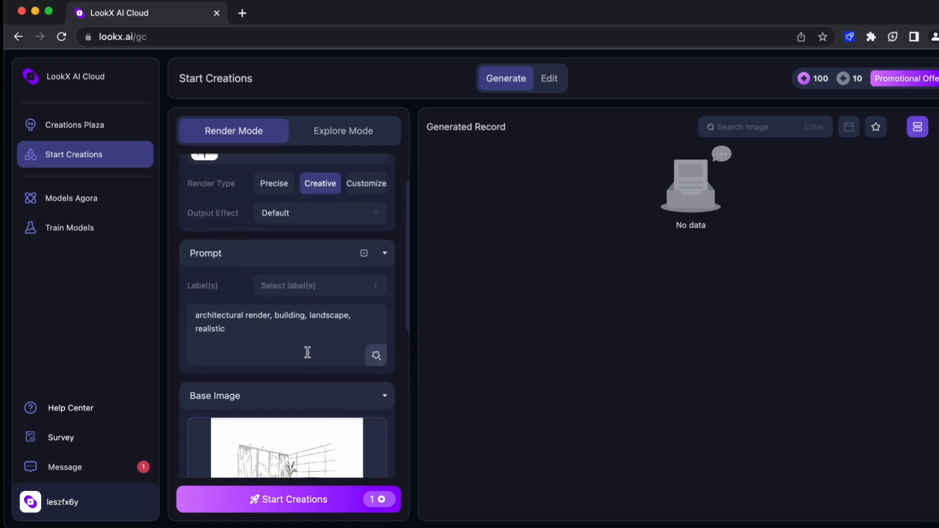
Step: Switch to the interior hand sketch, tag it Modern and generate the bedroom render
left_click(319, 285)
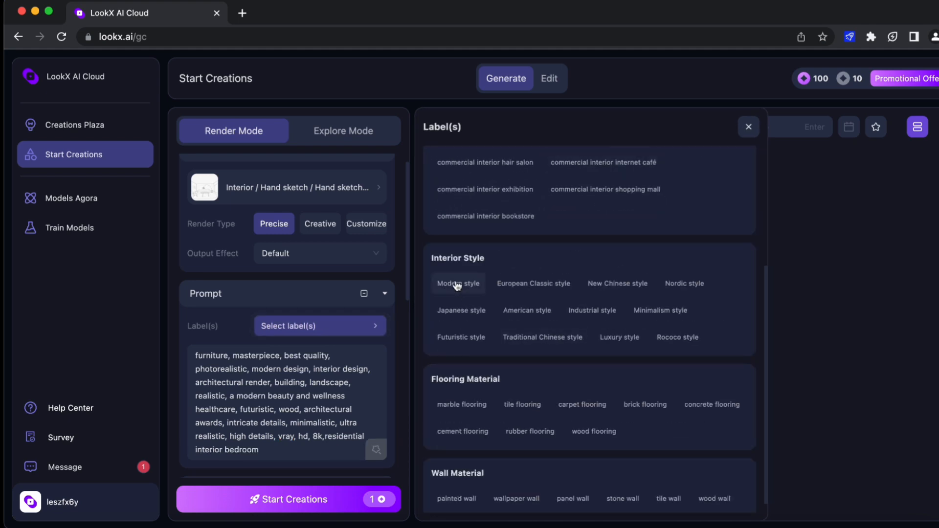
left_click(458, 284)
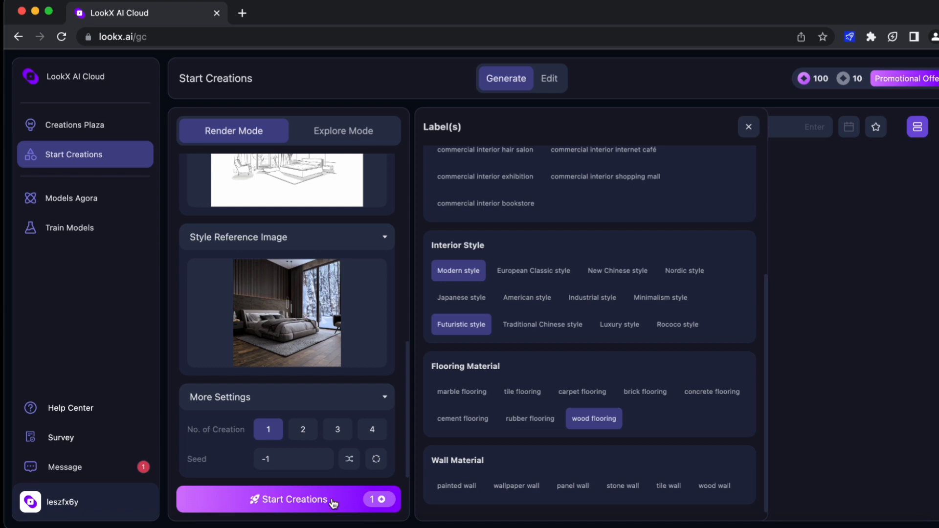
left_click(288, 500)
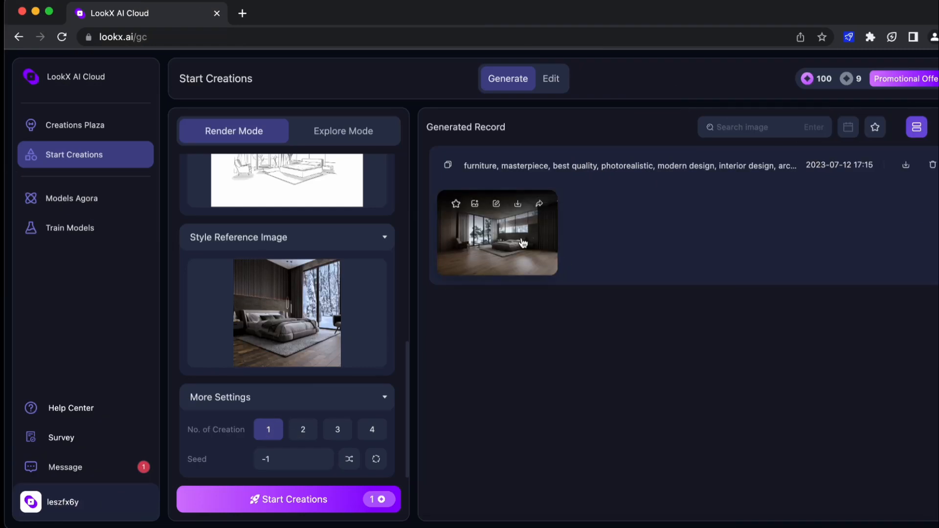
Step: View the bedroom render and slide the comparison back and forth against its sketch
left_click(497, 232)
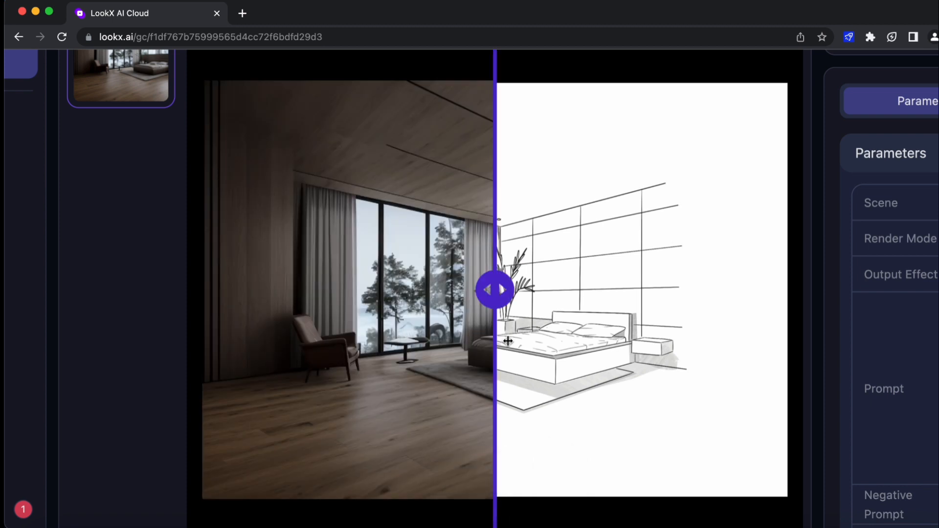
left_click_drag(495, 290, 731, 289)
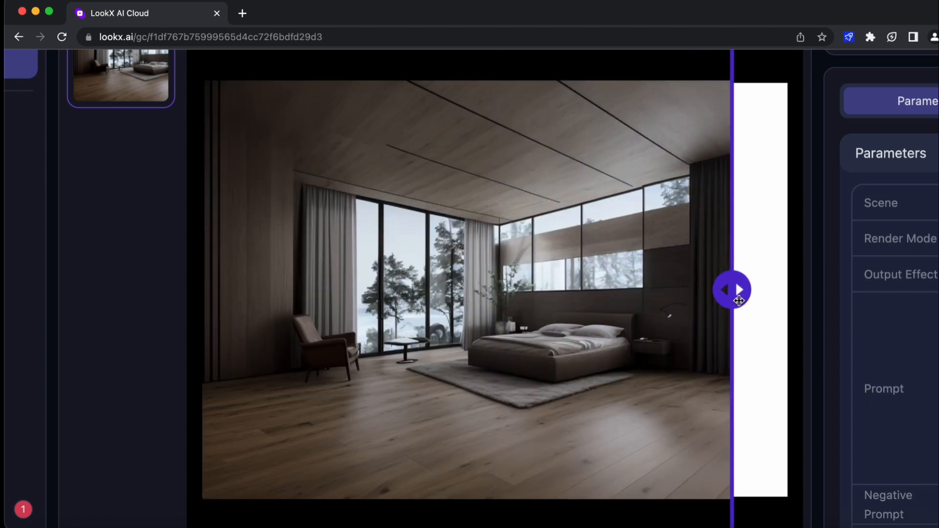
left_click_drag(736, 289, 701, 290)
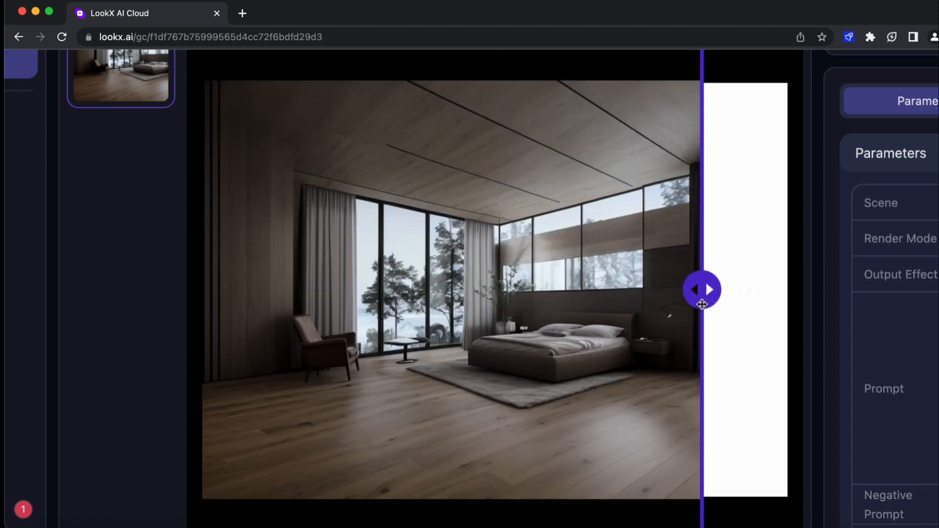
left_click_drag(703, 289, 486, 290)
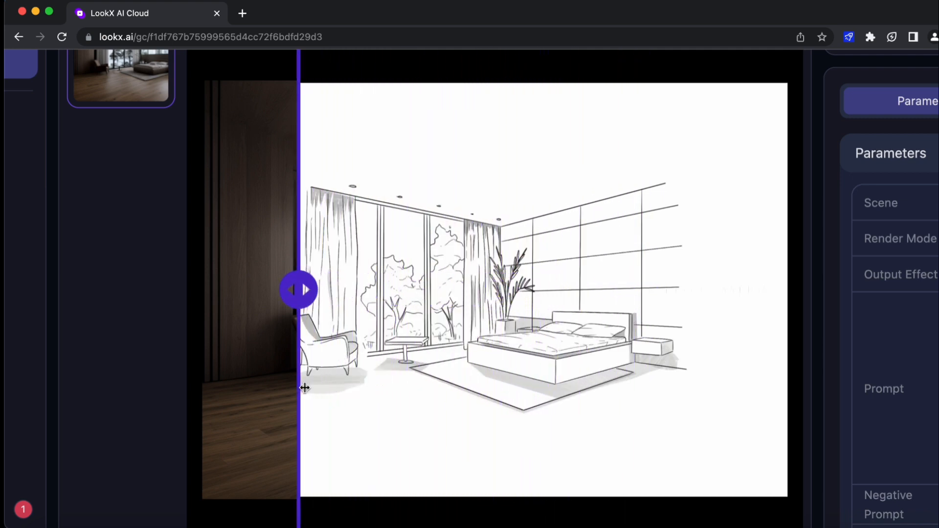
left_click_drag(299, 290, 425, 290)
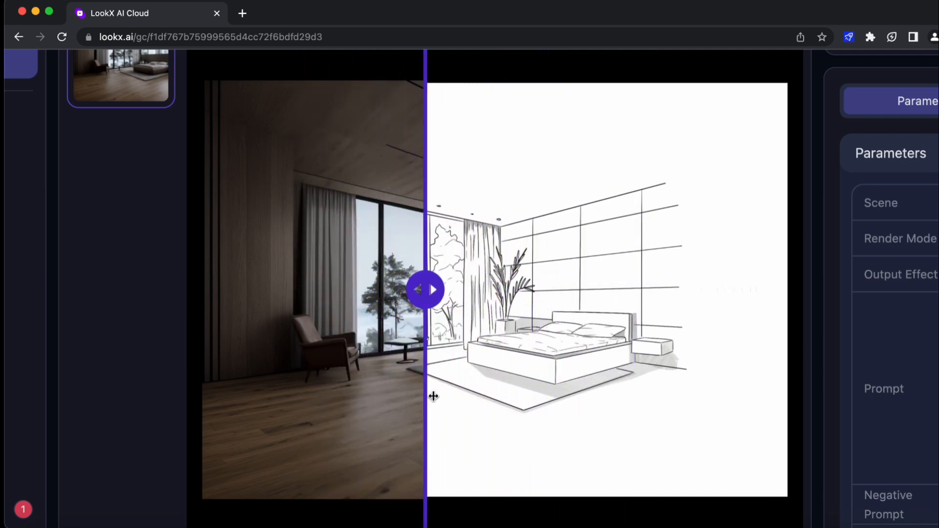
left_click_drag(425, 290, 564, 289)
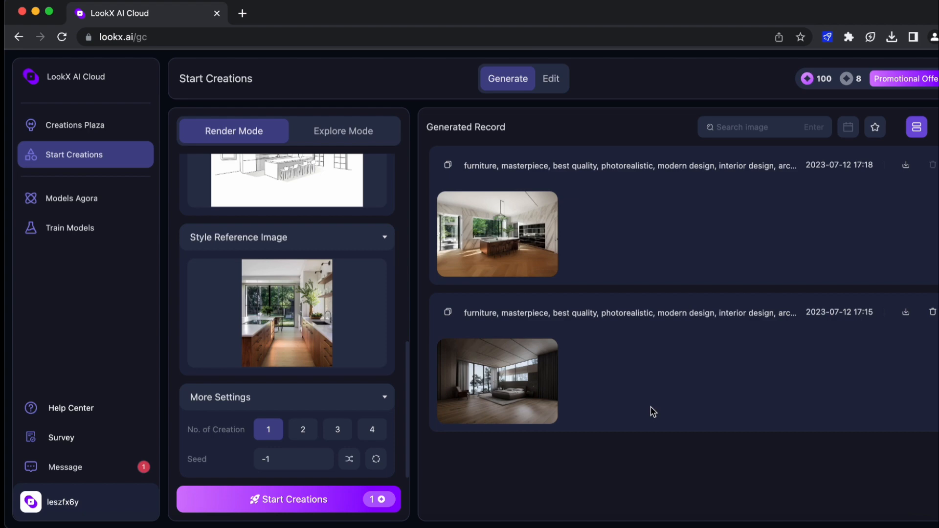
Step: Open the kitchen render's details and slide the comparison between render and sketch
left_click(497, 234)
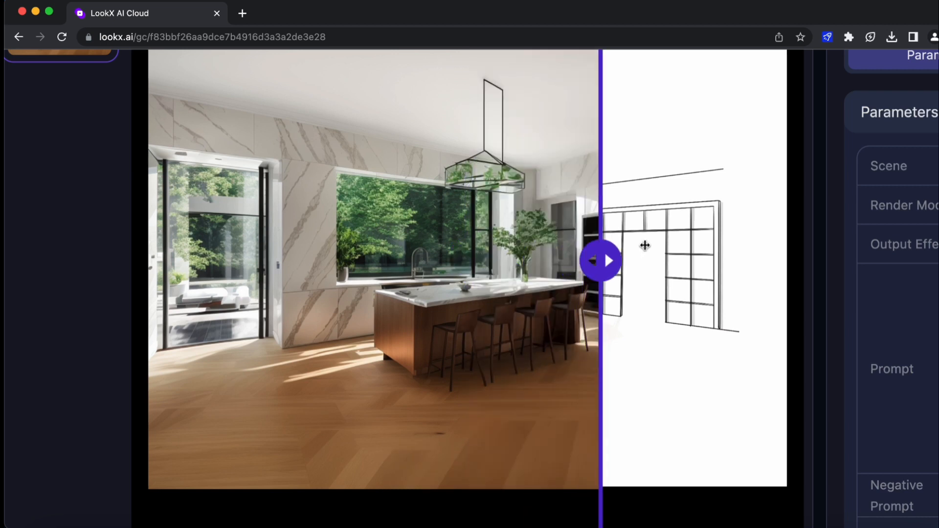
left_click_drag(598, 260, 483, 260)
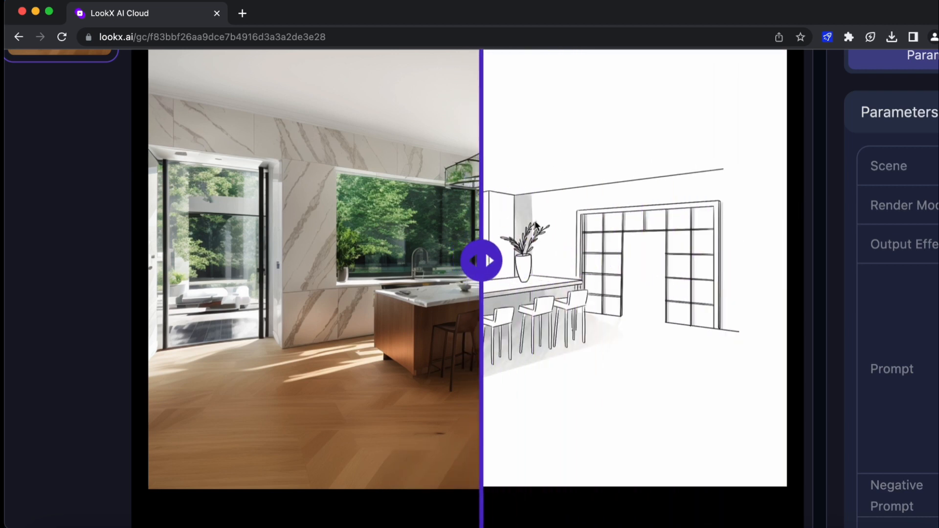
left_click_drag(481, 260, 511, 260)
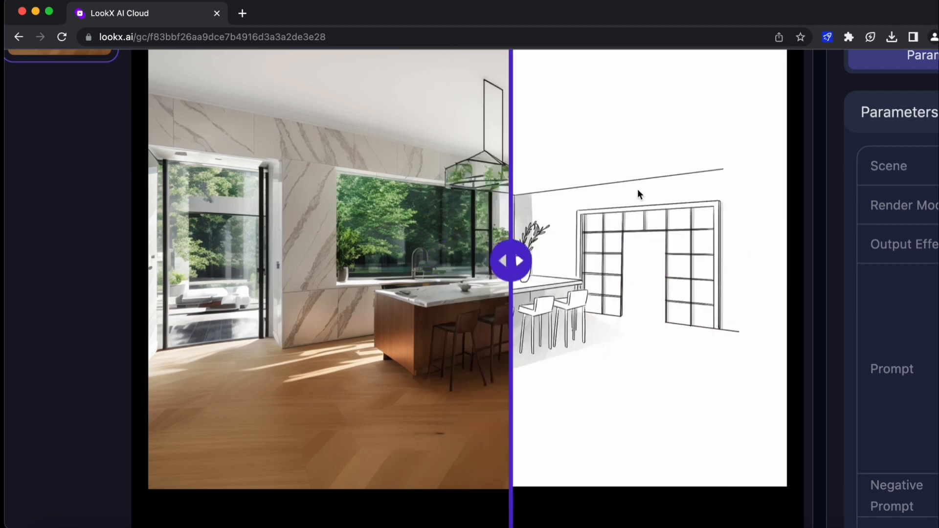
left_click_drag(511, 260, 697, 260)
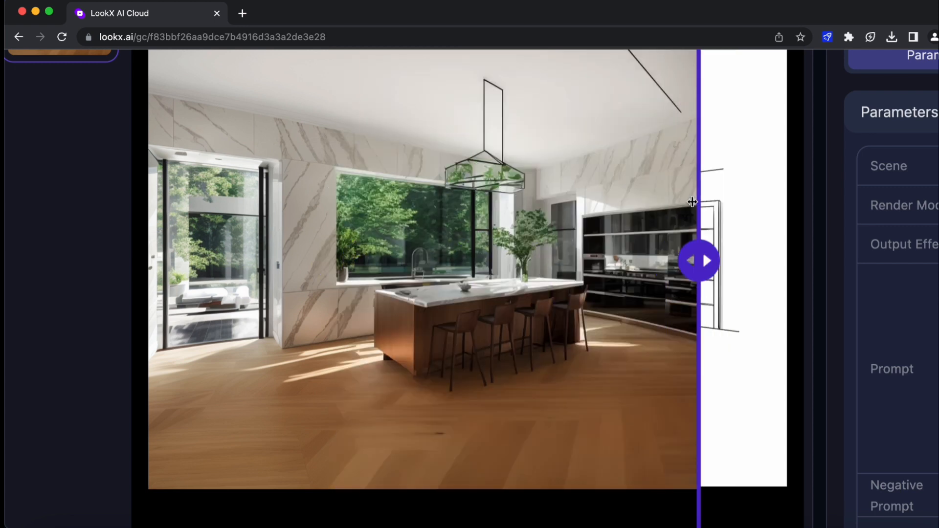
left_click_drag(697, 260, 183, 260)
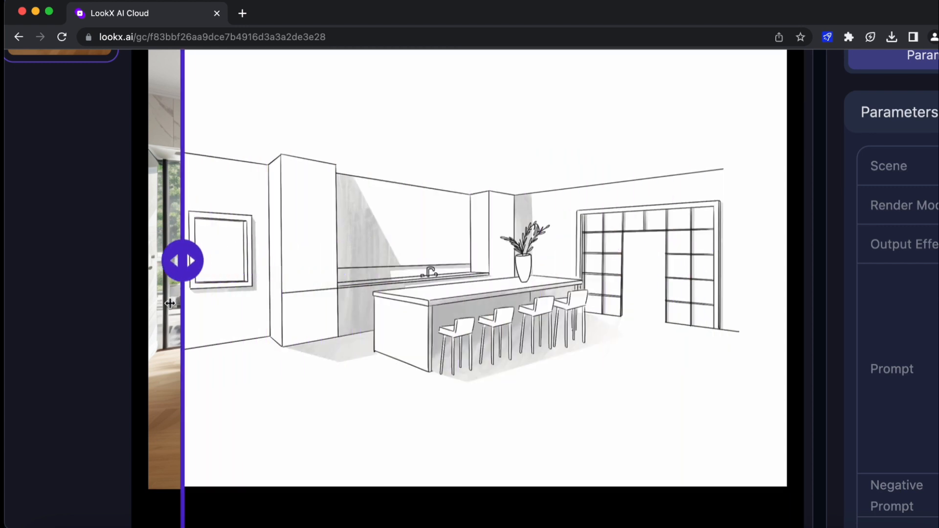
left_click_drag(183, 260, 629, 260)
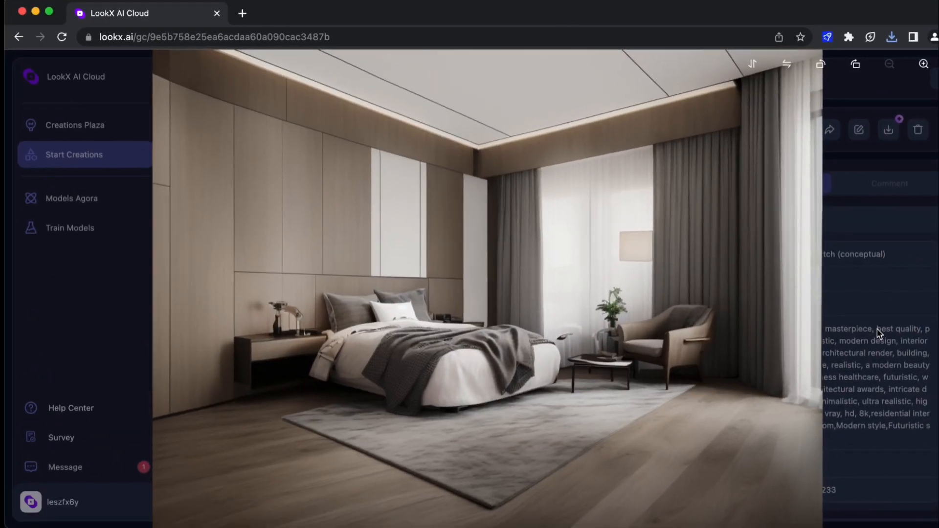
Step: Open the grey-bedding bedroom render and slide its comparison against the line sketch
left_click(917, 129)
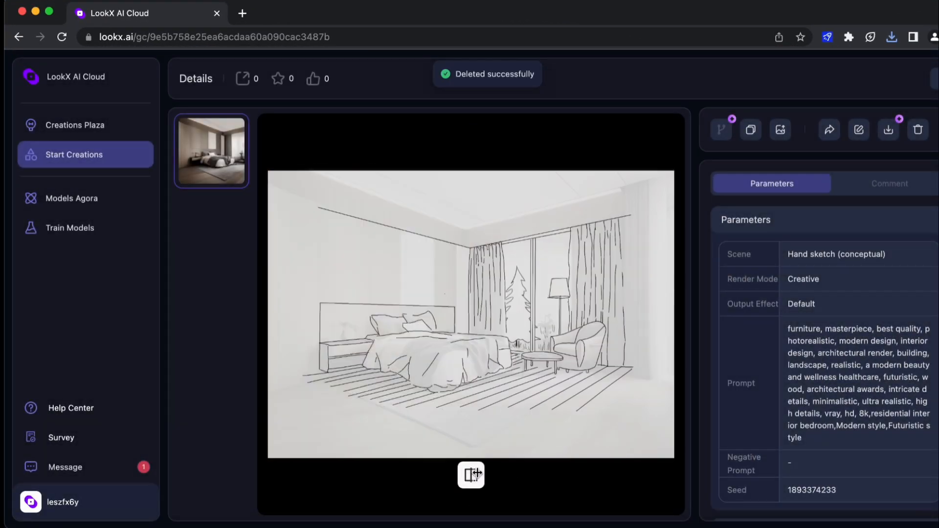
left_click(471, 475)
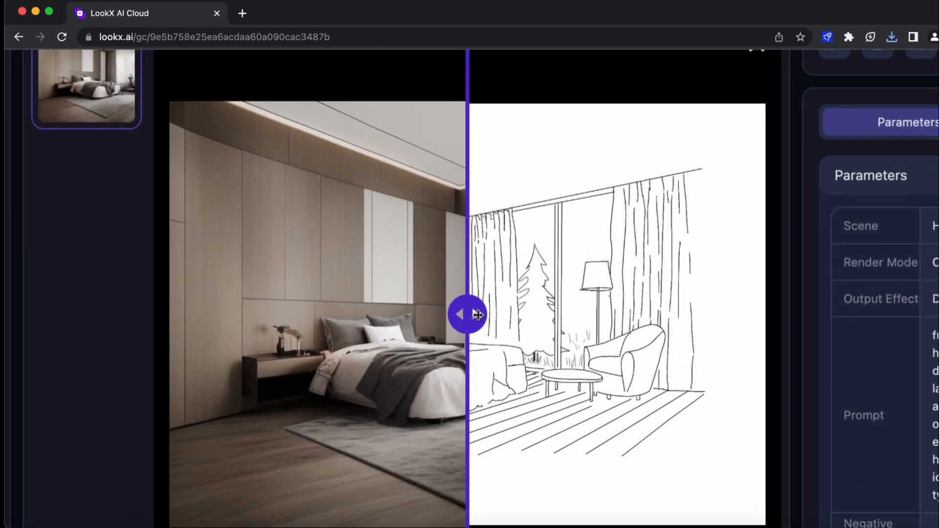
left_click_drag(468, 314, 303, 314)
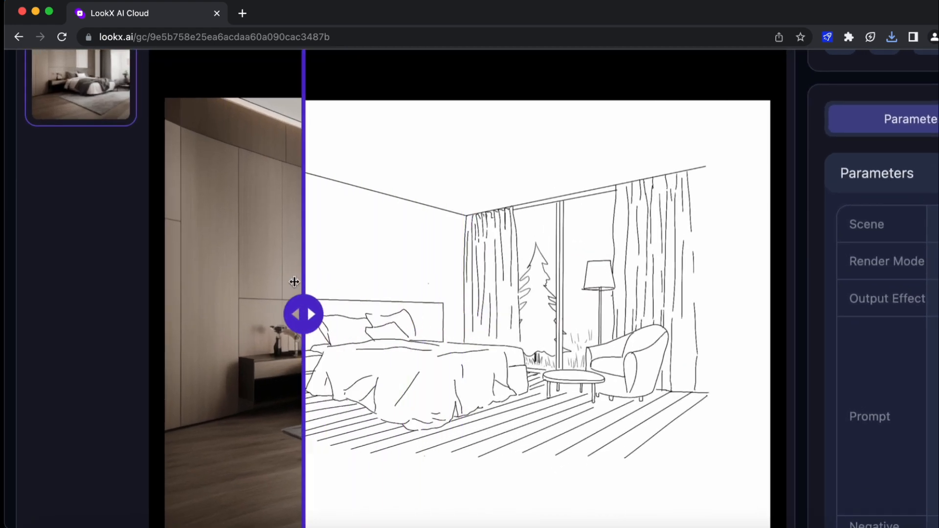
left_click_drag(305, 313, 262, 313)
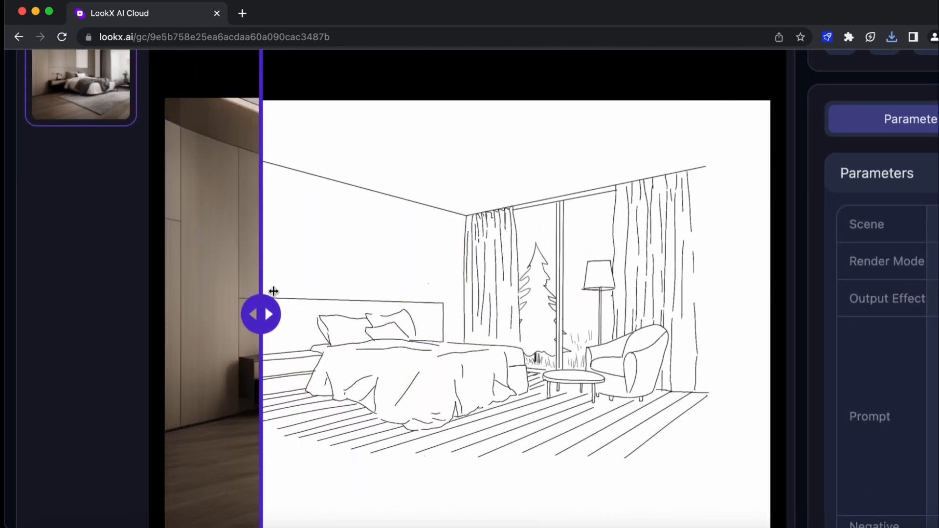
left_click_drag(260, 314, 431, 314)
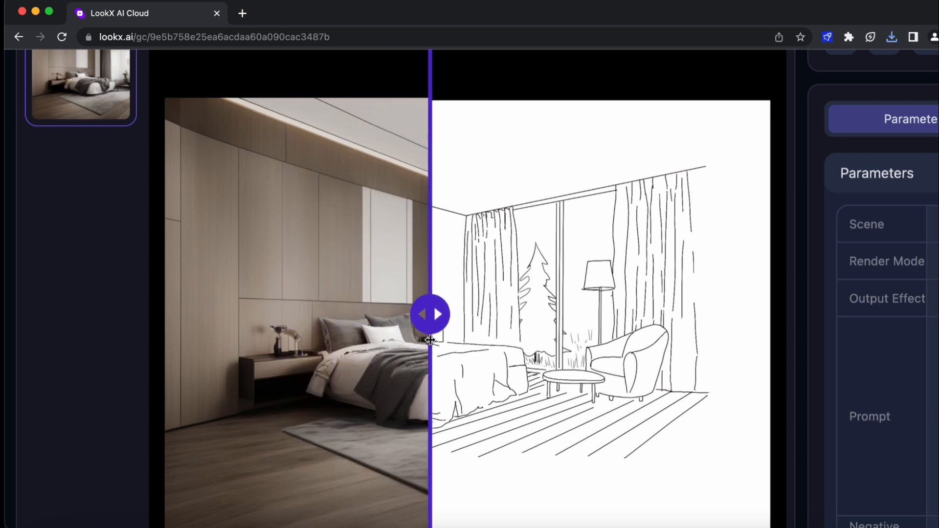
left_click_drag(430, 313, 615, 313)
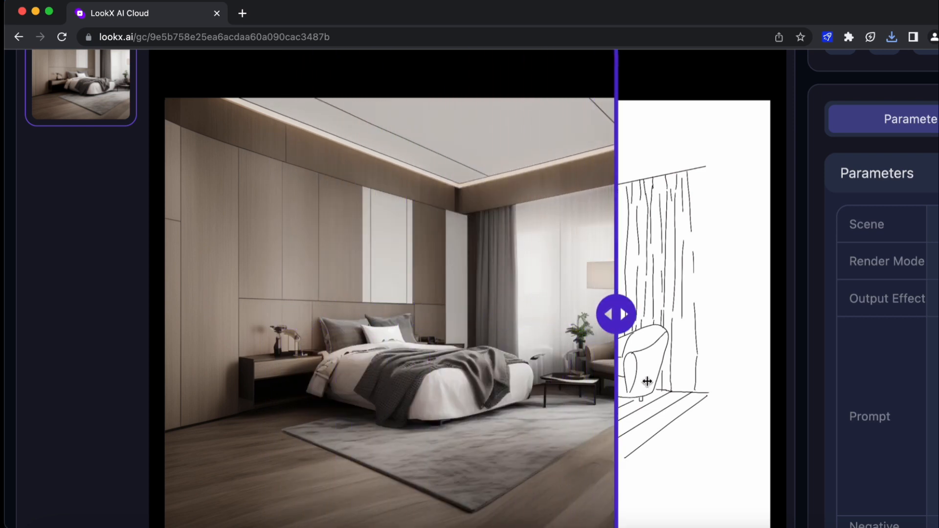
left_click_drag(616, 313, 497, 313)
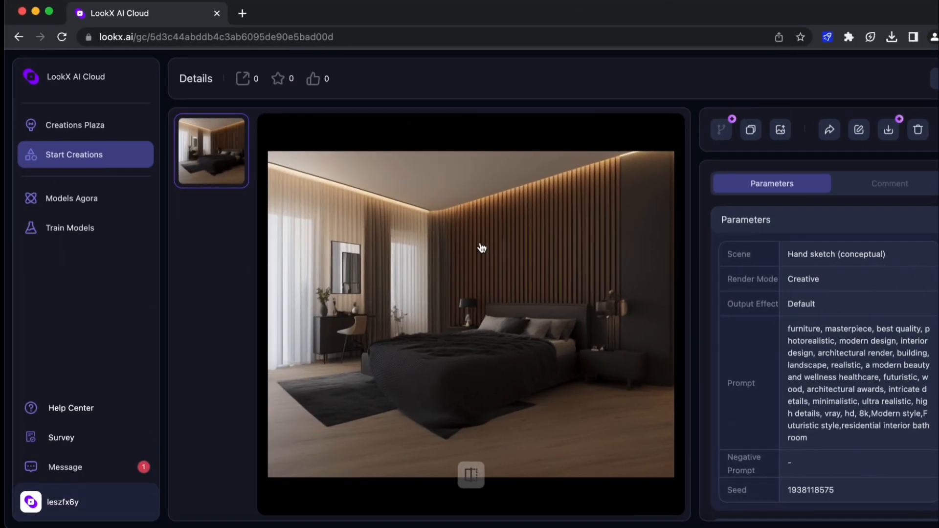
Step: Start the dark bedroom comparison and slide right to reveal nearly the whole render over the pencil sketch
left_click(470, 475)
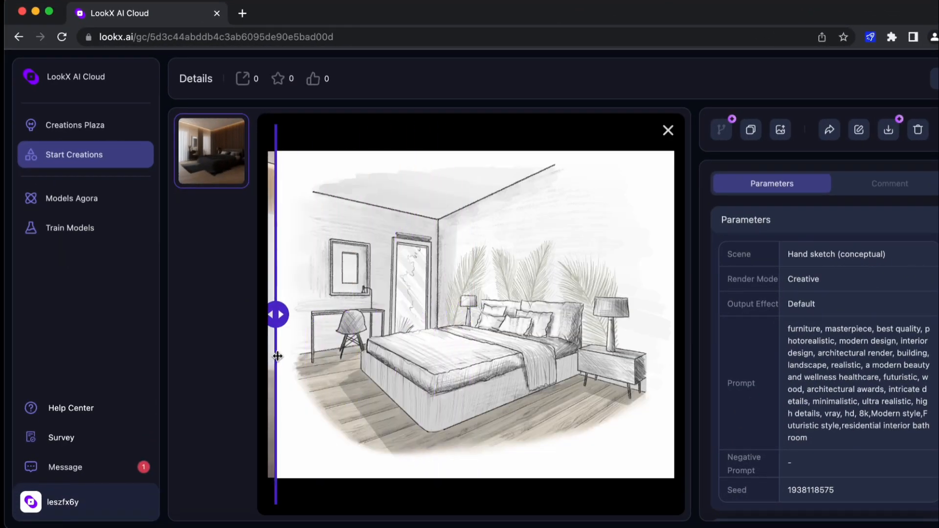
left_click_drag(277, 313, 557, 314)
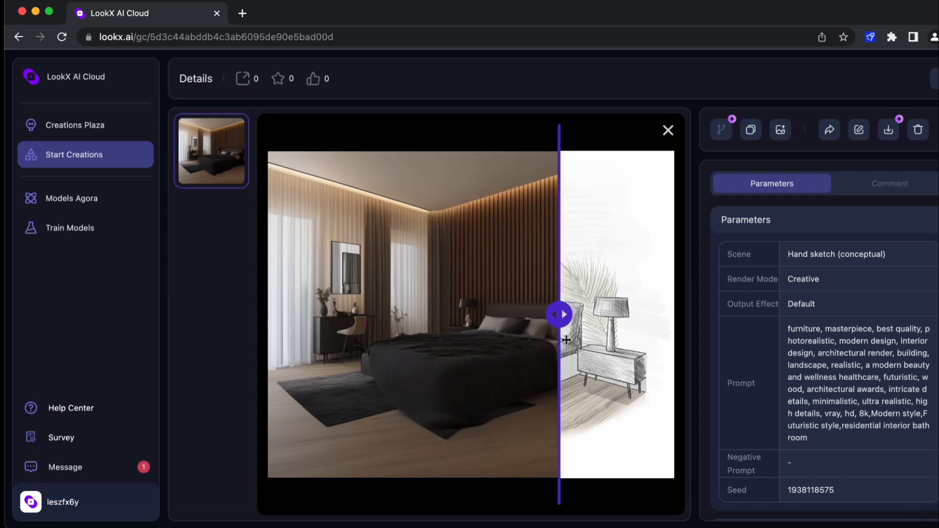
left_click_drag(559, 314, 656, 314)
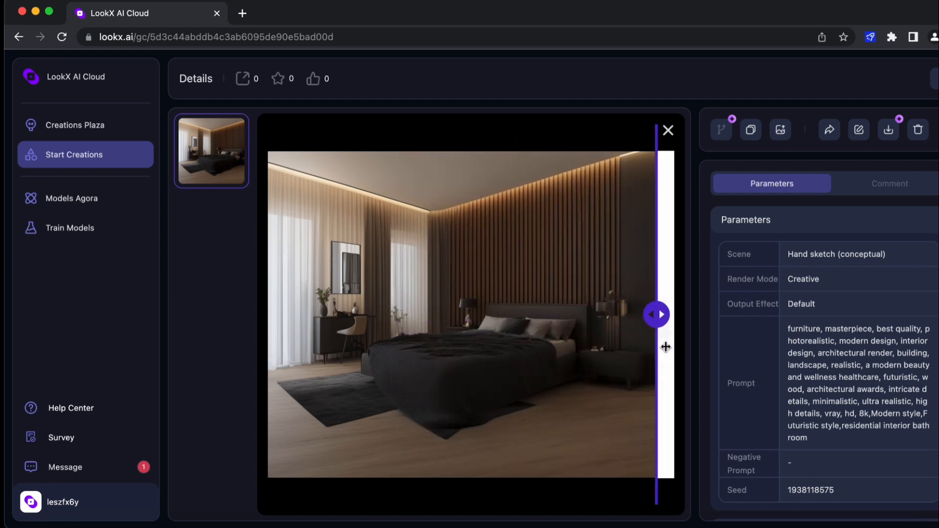